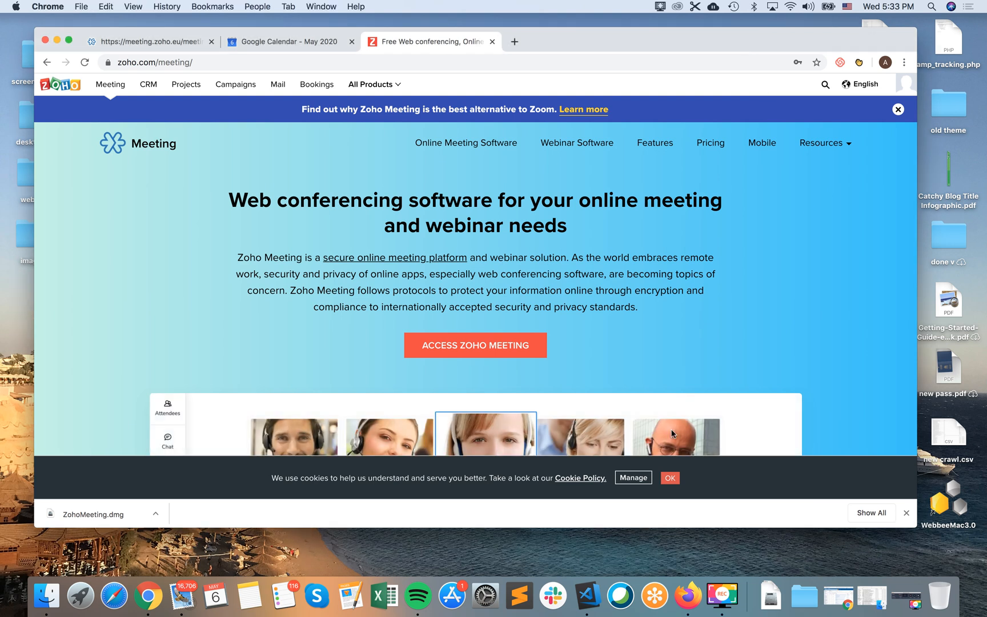
Step: Dismiss the cookie notice on zoho.com/meeting and open the account avatar dropdown
click(669, 477)
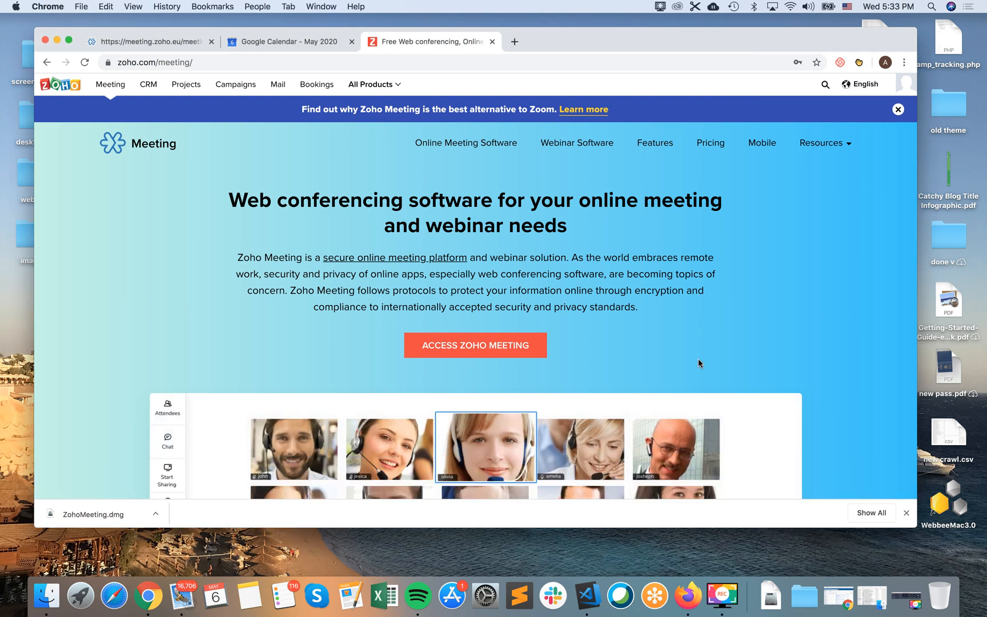
scroll(down, 3)
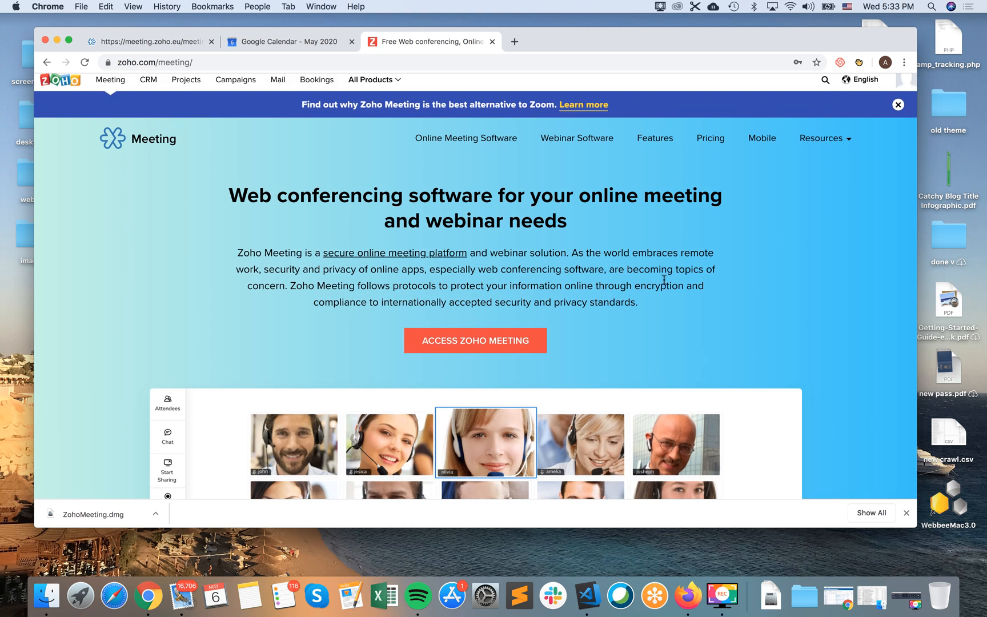
scroll(down, 3)
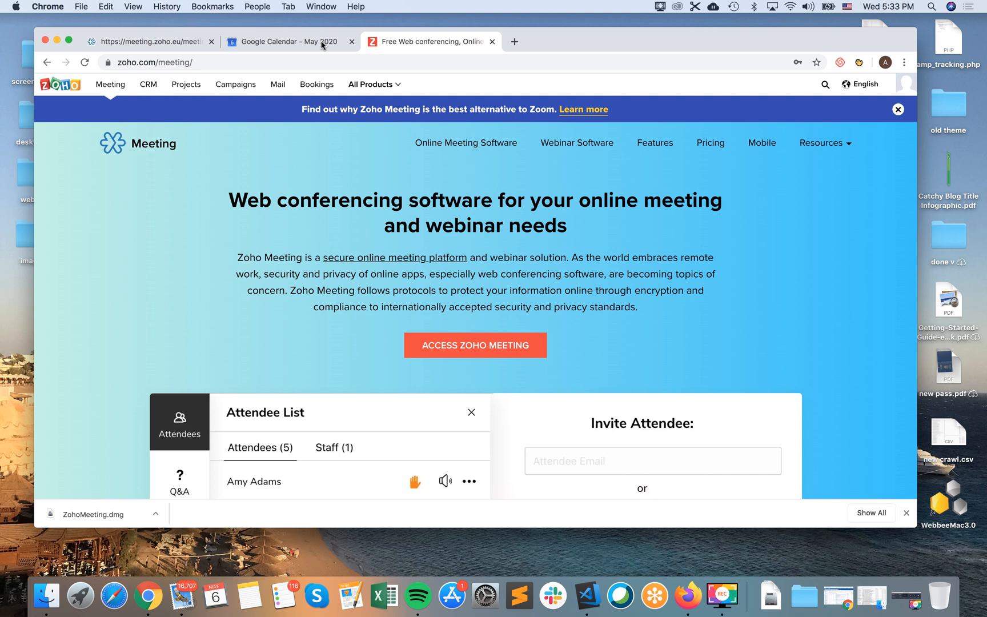
mouse_move(600, 347)
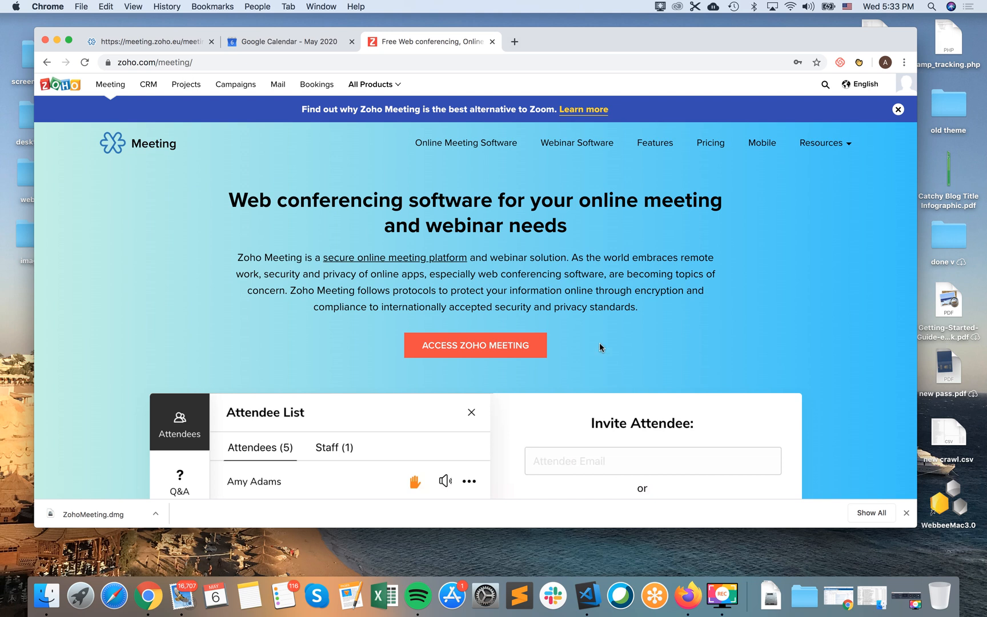
scroll(down, 3)
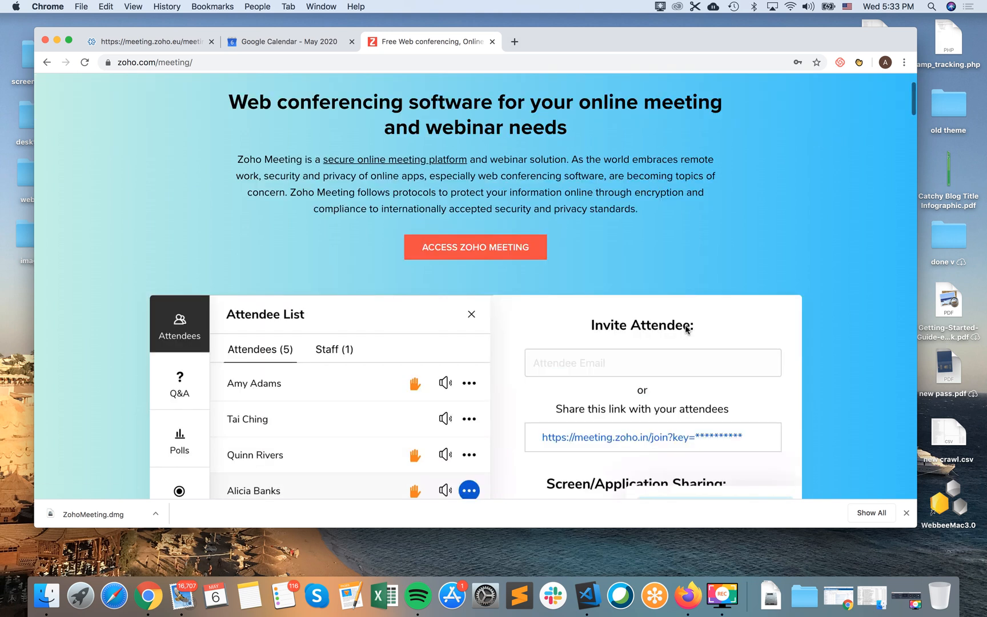
click(469, 334)
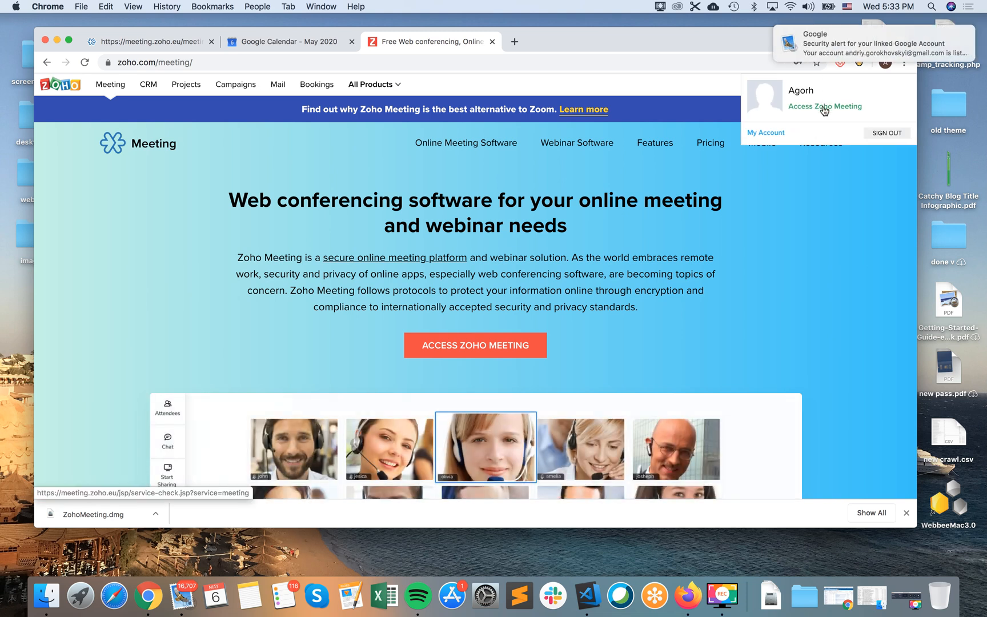
Step: Choose 'Access Zoho Meeting' from the account dropdown to load the Meeting dashboard
click(824, 106)
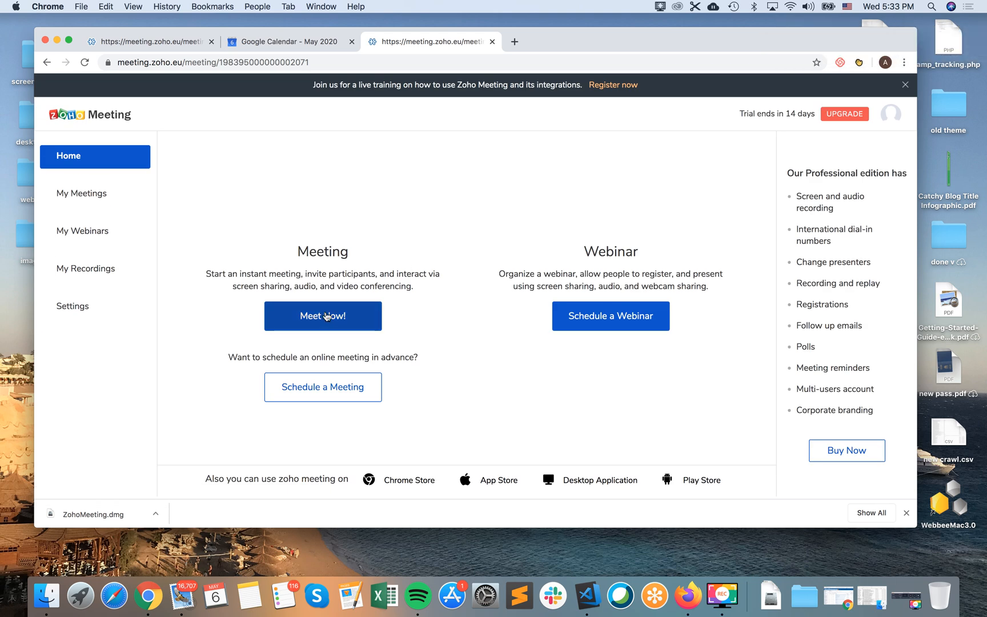
mouse_move(485, 249)
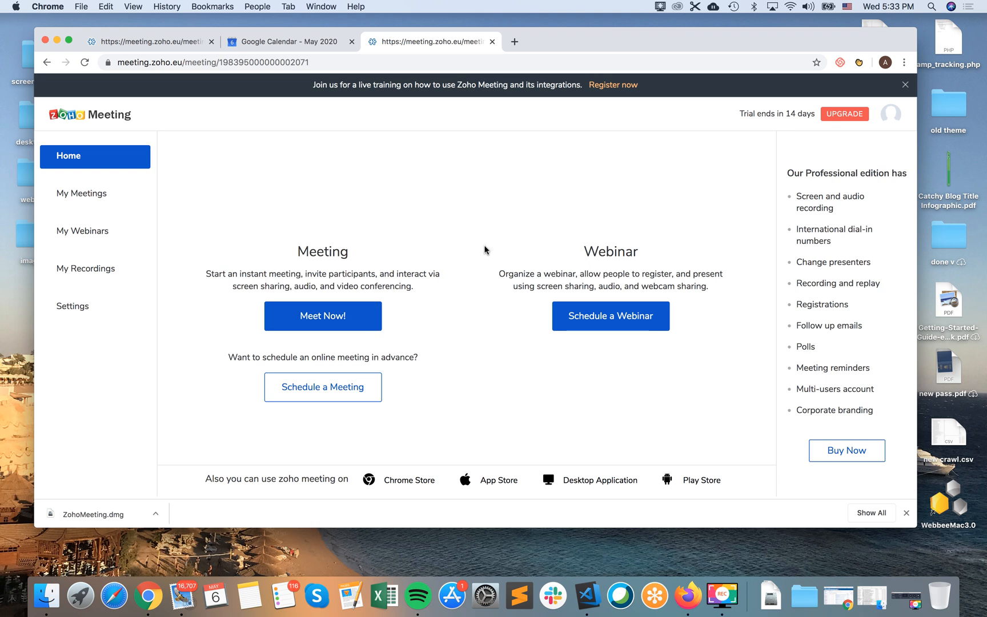
mouse_move(571, 374)
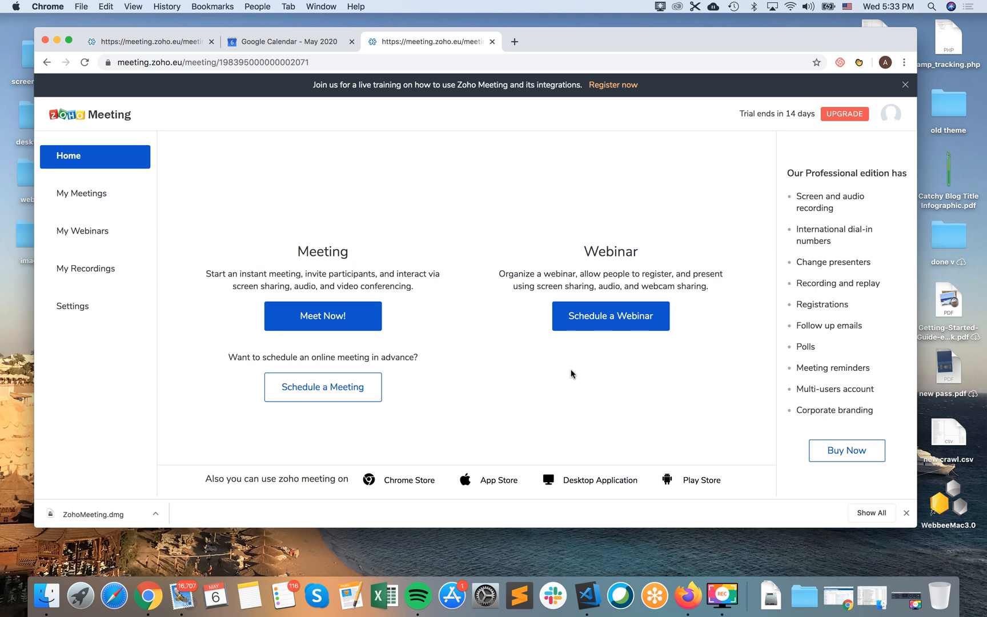
mouse_move(578, 482)
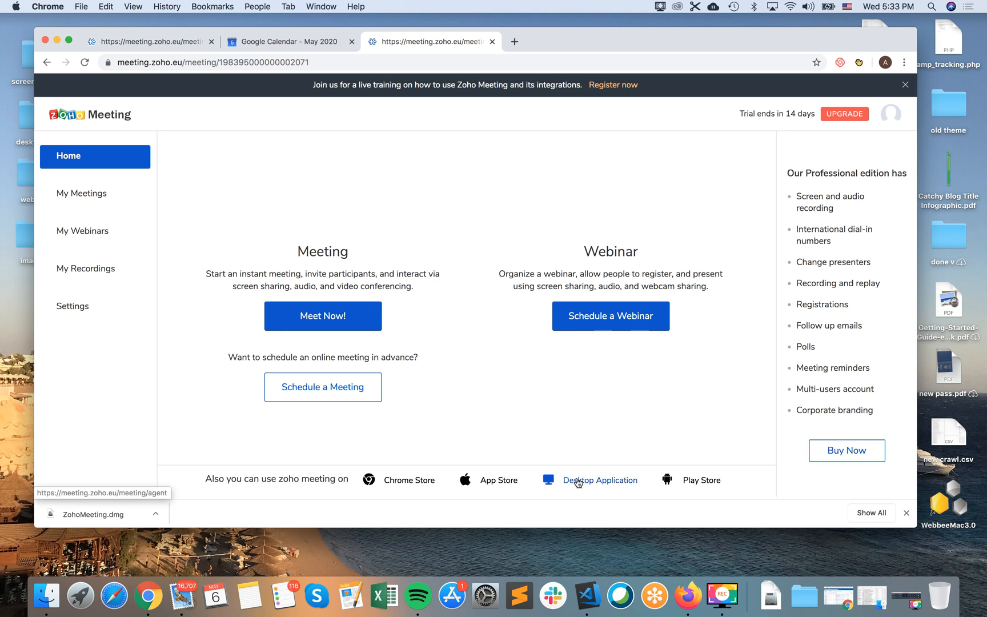
mouse_move(586, 485)
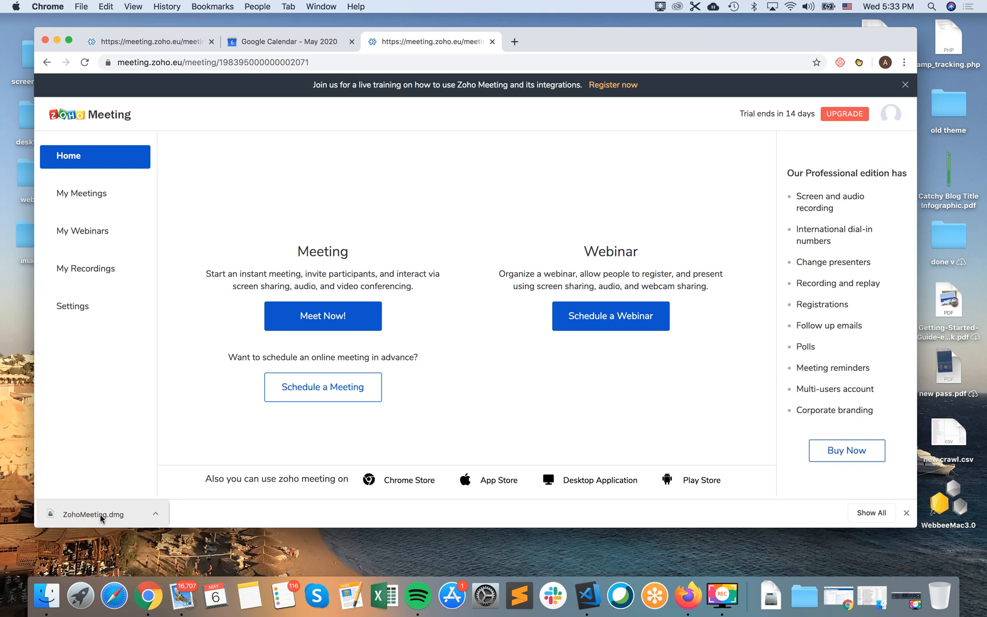
mouse_move(95, 514)
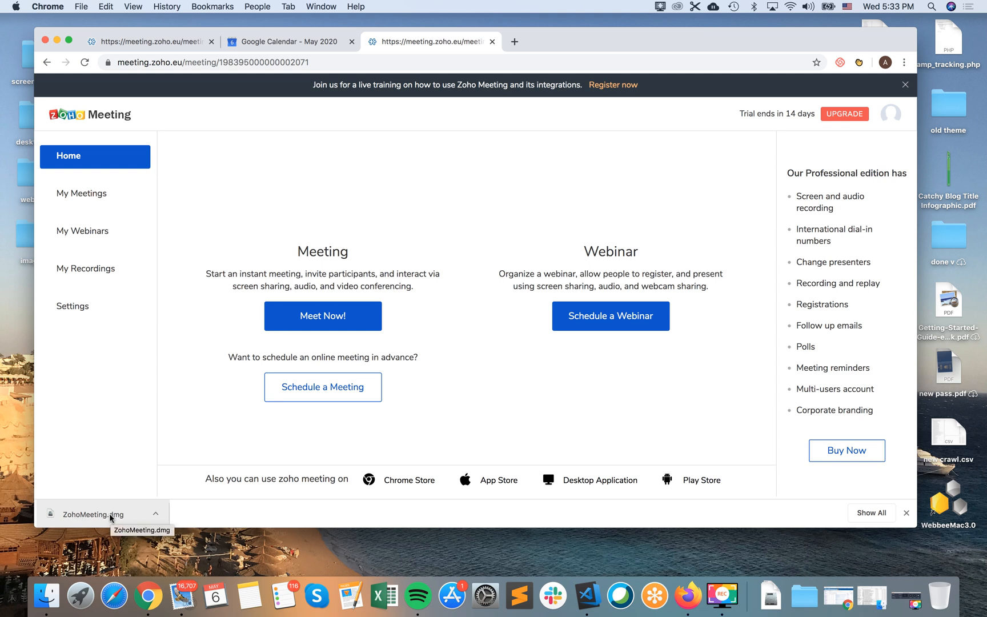
mouse_move(128, 515)
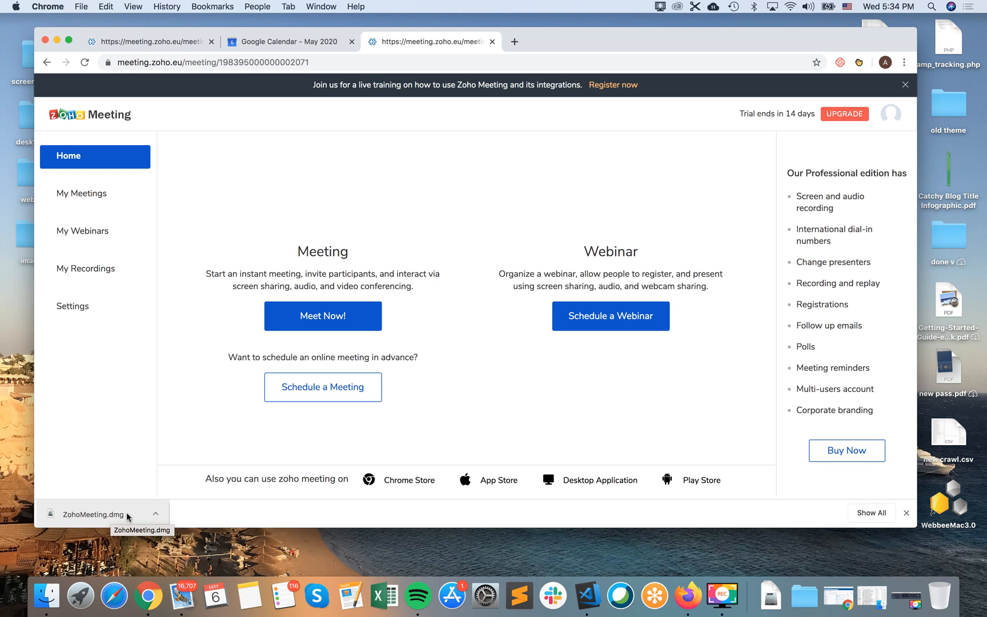
Step: Open ZohoMeeting.dmg from Chrome's download bar to mount the installer
click(93, 514)
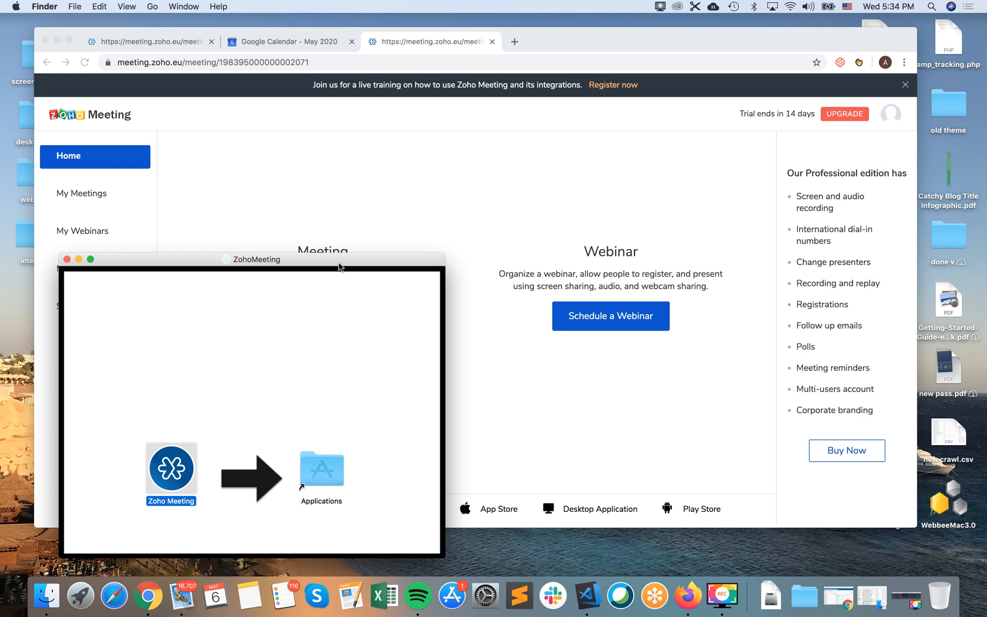
Step: Launch Zoho Meeting from Launchpad and approve the downloaded-from-internet security prompt
click(79, 594)
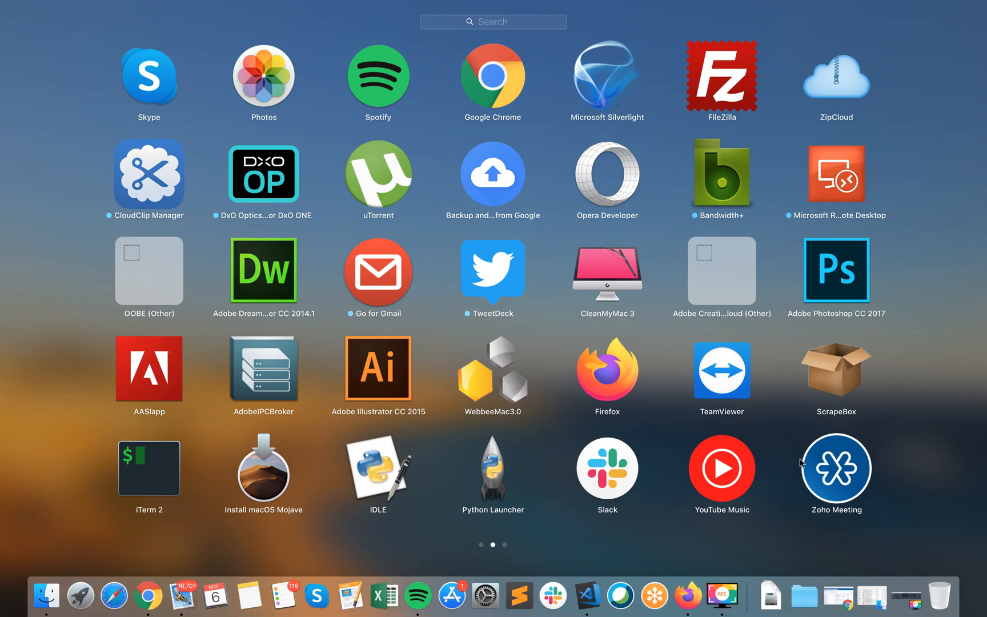
click(834, 468)
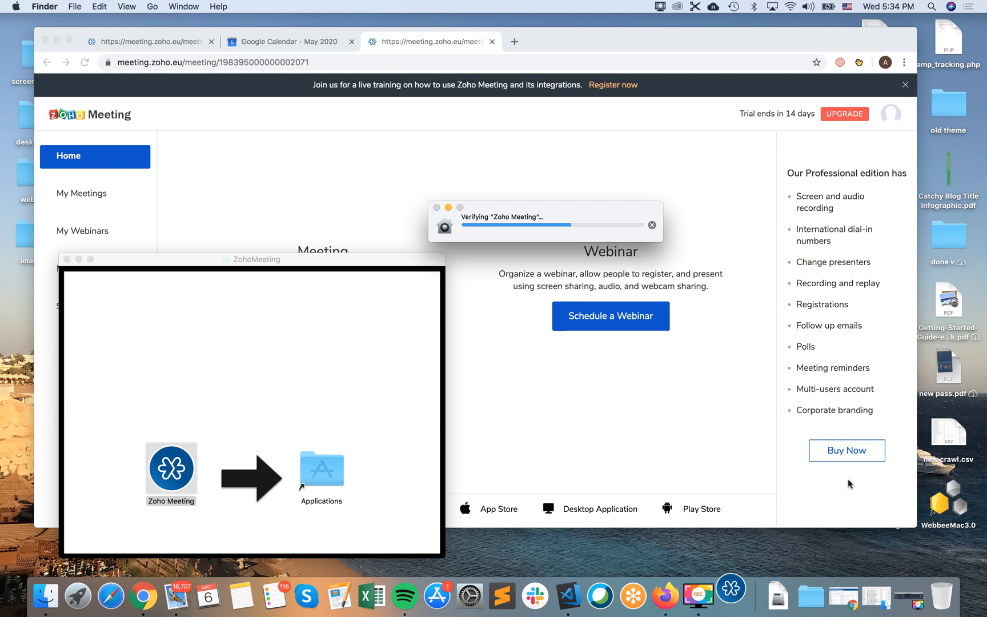
mouse_move(757, 308)
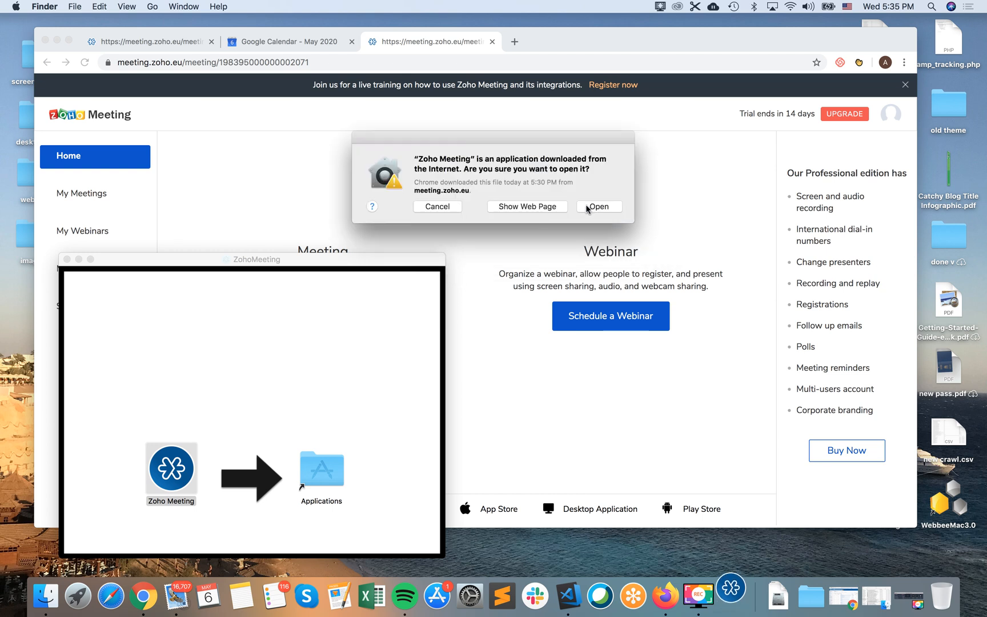
click(598, 206)
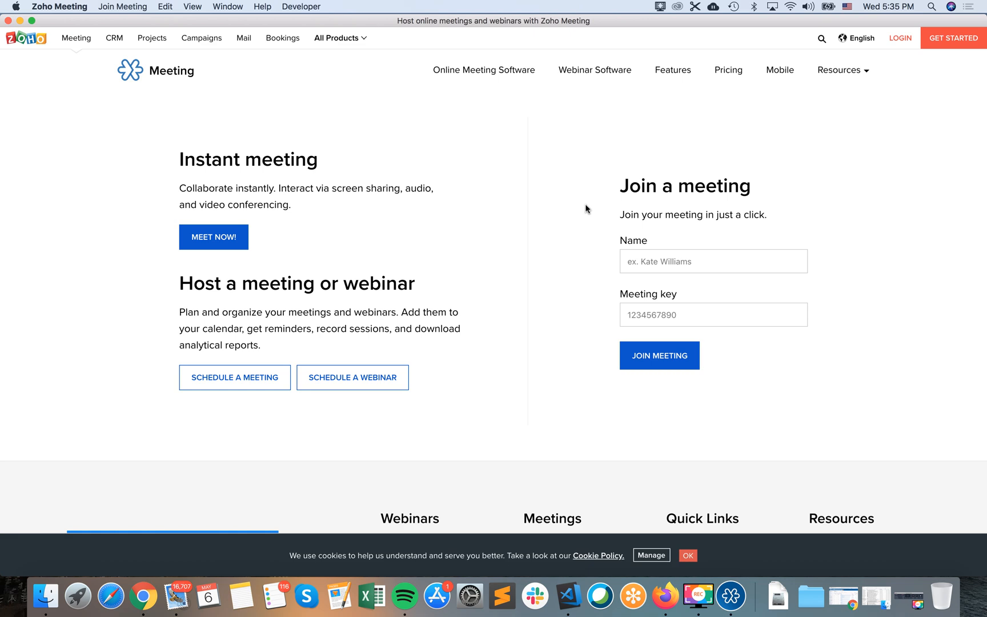
mouse_move(900, 38)
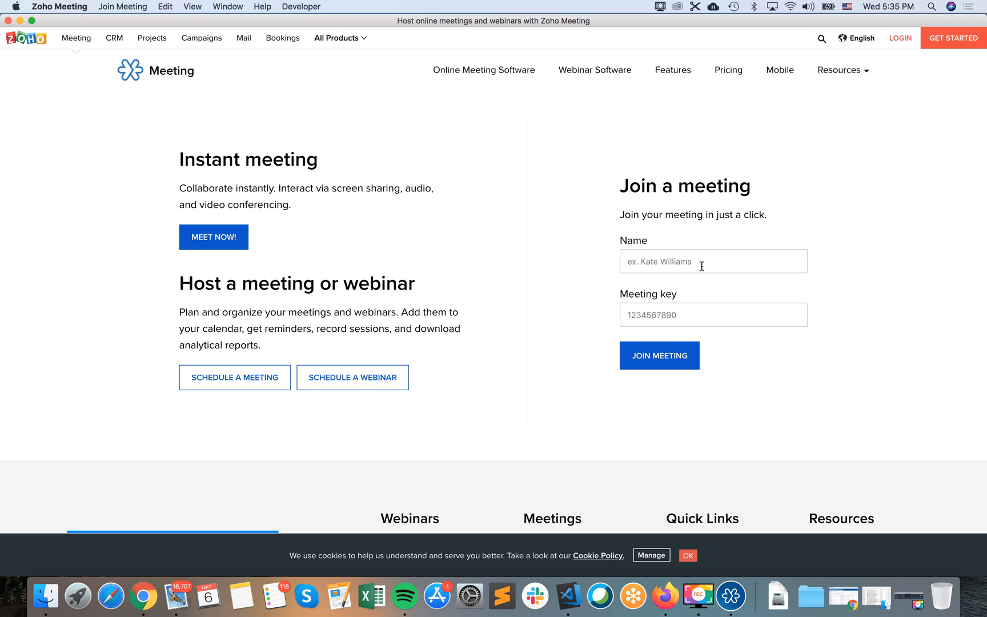
mouse_move(695, 250)
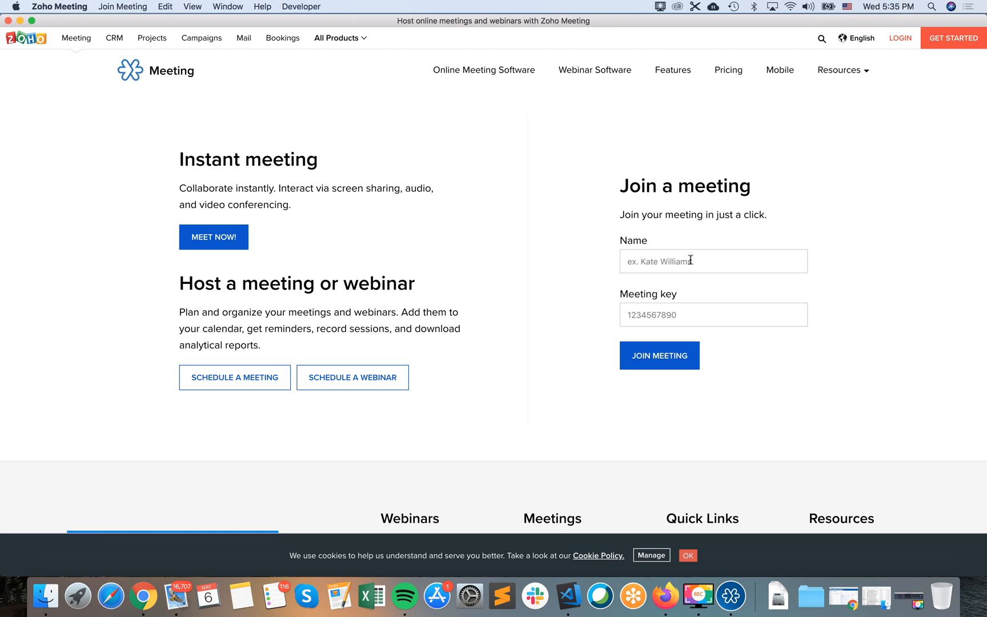
mouse_move(318, 247)
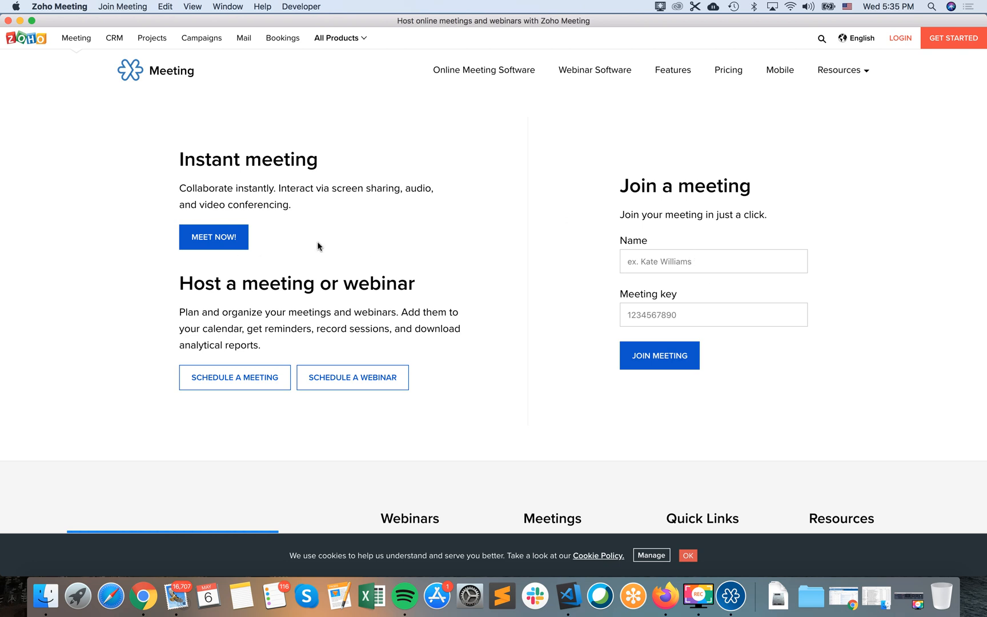
mouse_move(900, 38)
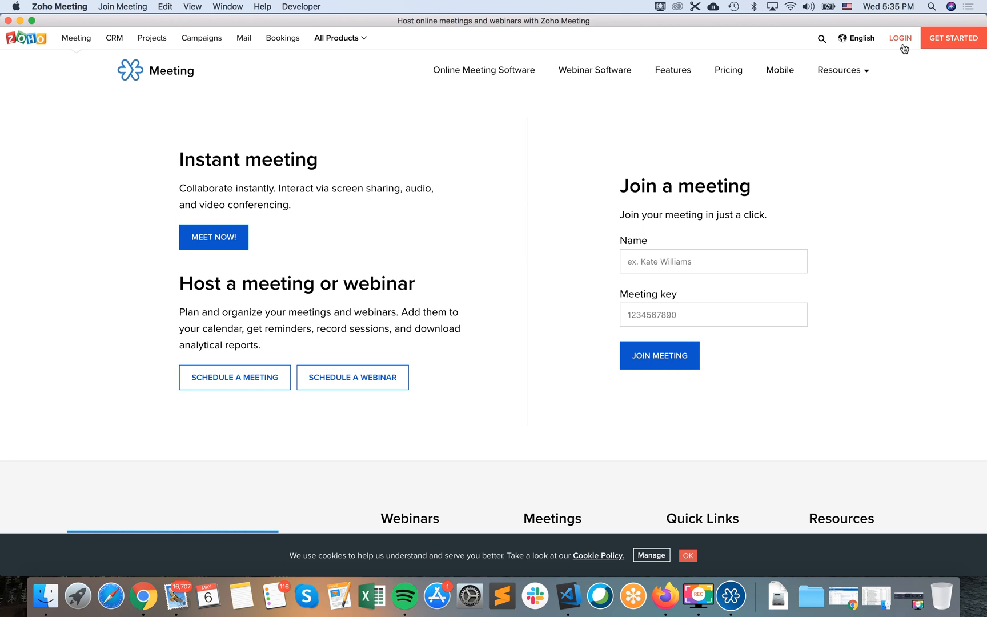
Step: Start the Zoho account sign-in from the app's LOGIN button
click(899, 38)
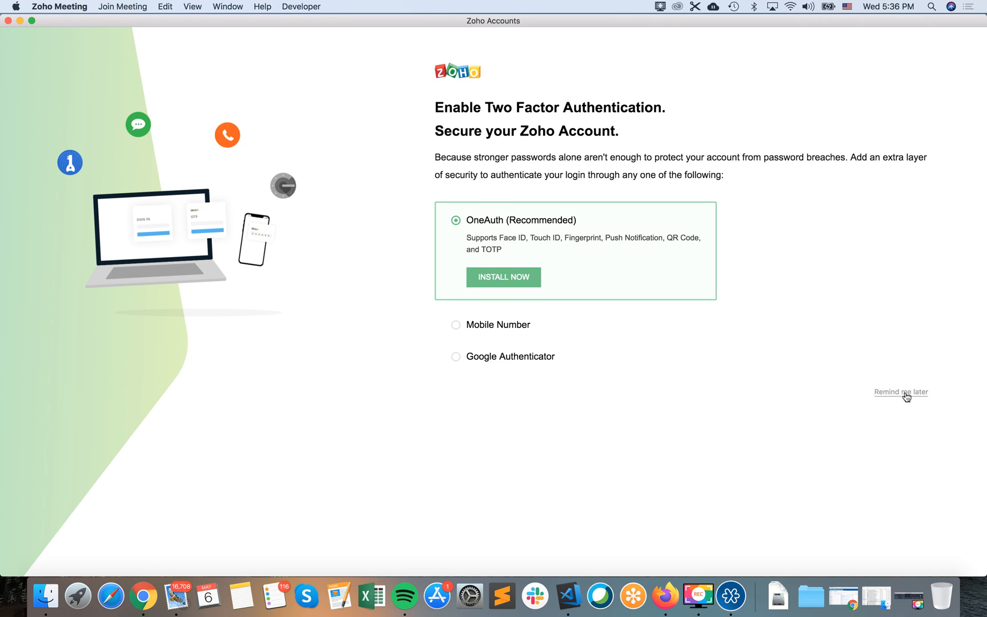
mouse_move(906, 395)
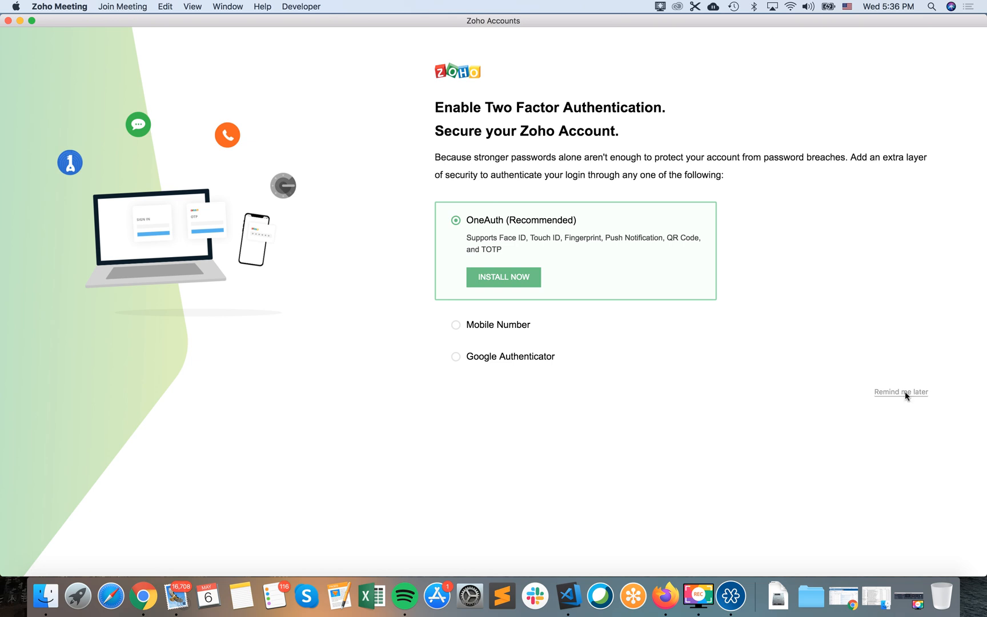
Step: Choose 'Remind me later' on the Two Factor Authentication page
click(899, 391)
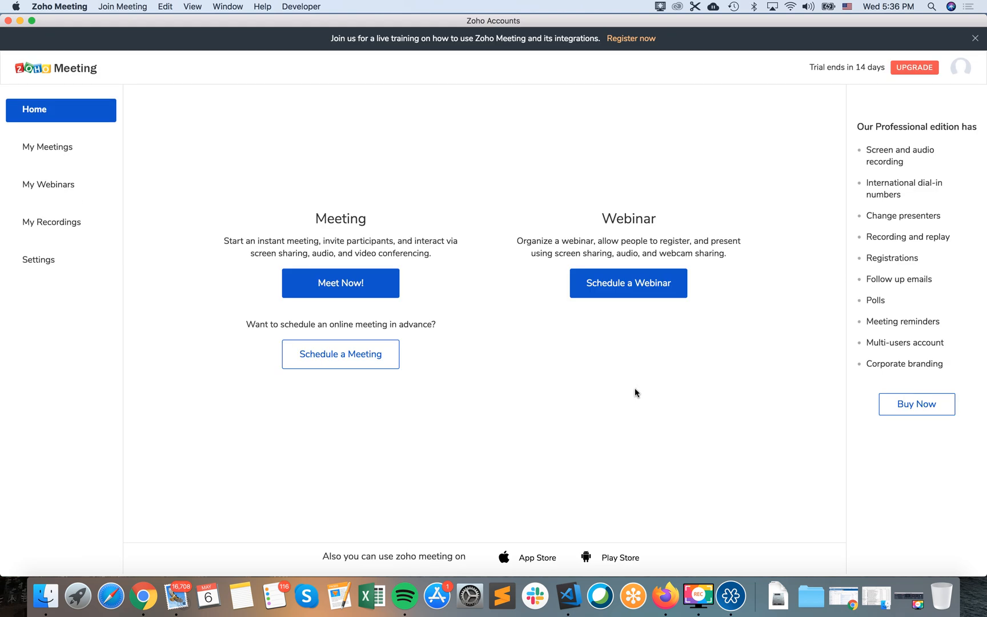
mouse_move(143, 27)
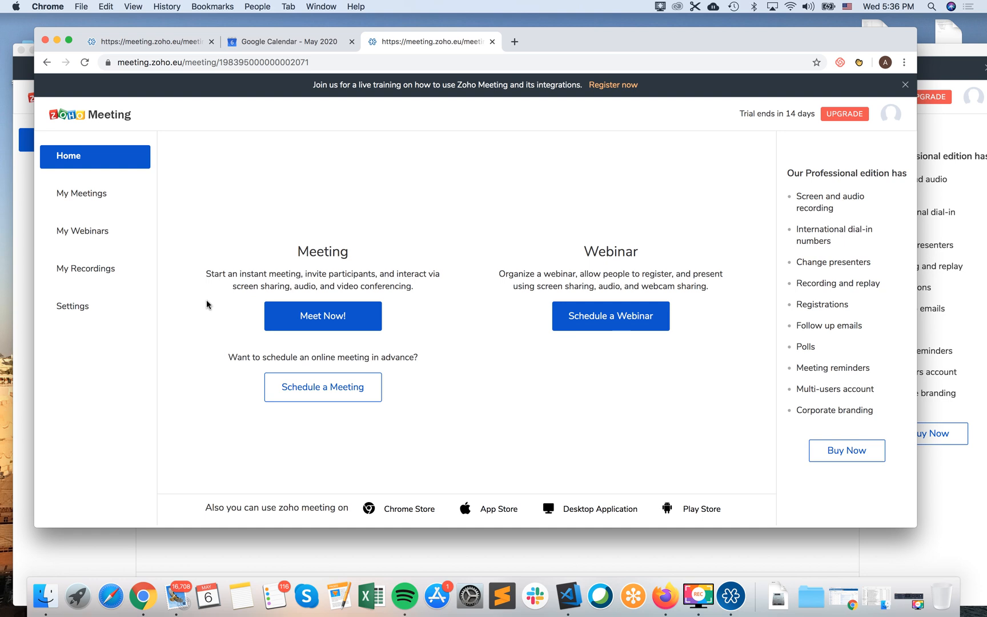
mouse_move(485, 245)
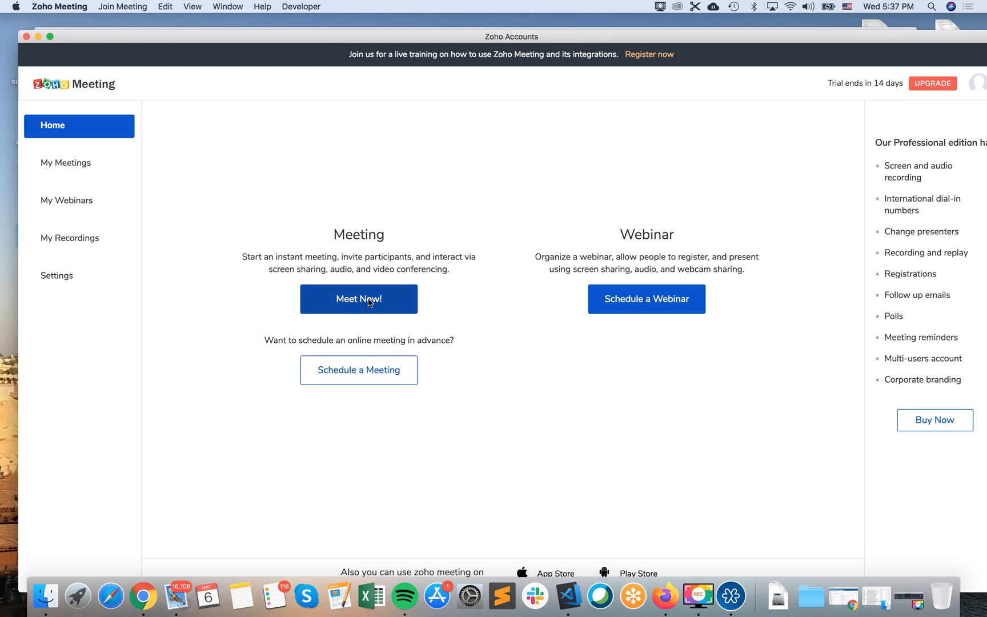
Step: Start a Meet Now! instant meeting, skip the audio option, and dismiss the sharing tip
click(358, 298)
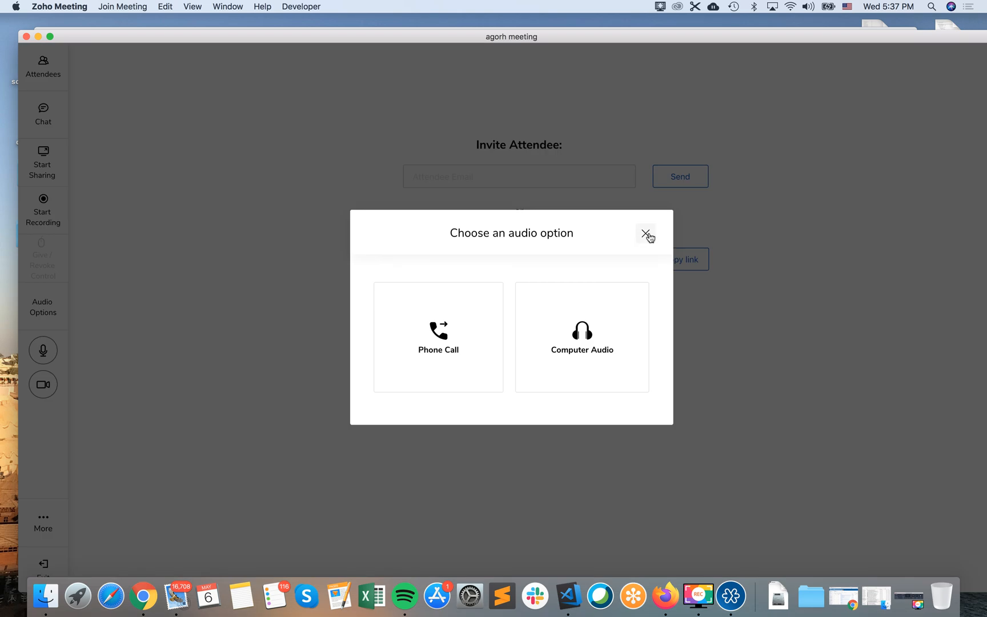
click(644, 234)
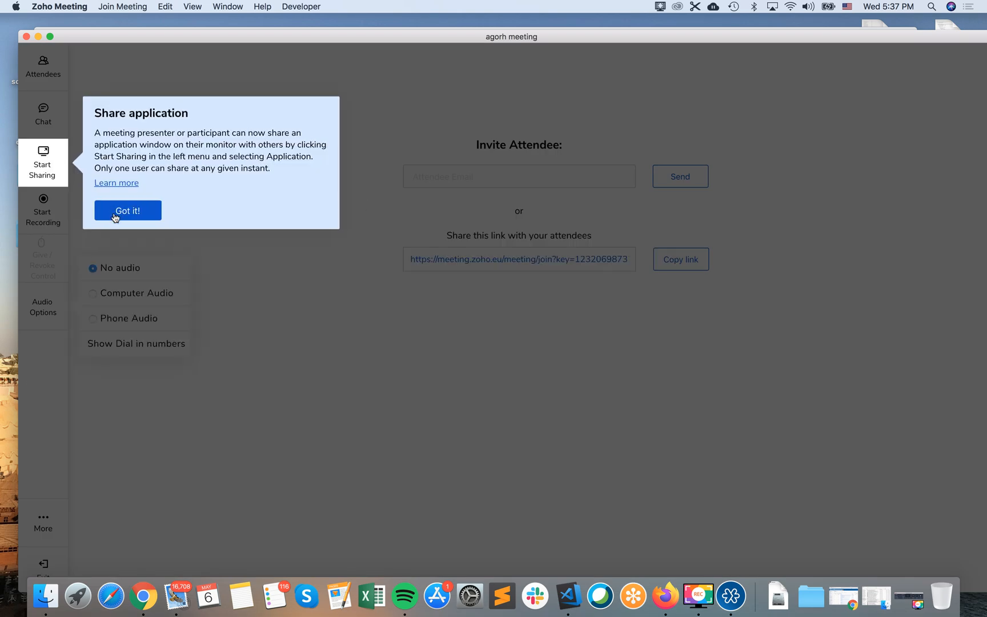
click(127, 211)
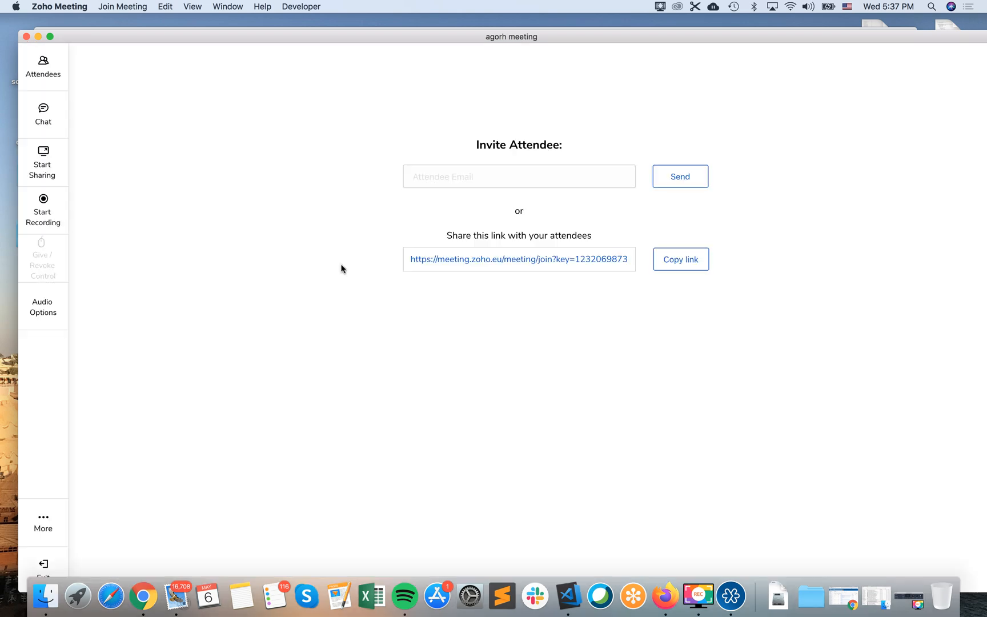
mouse_move(350, 166)
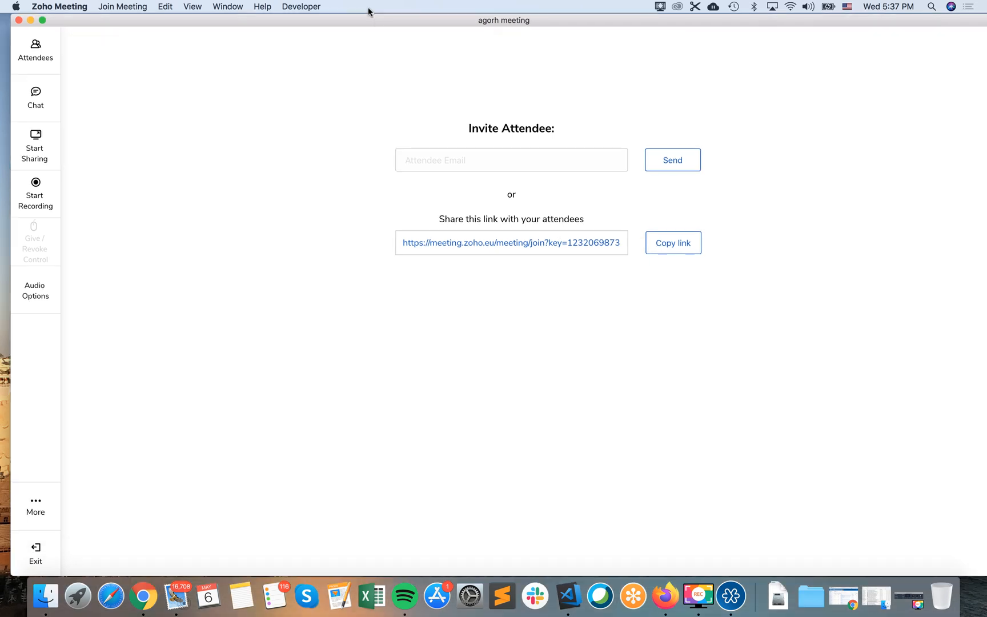
mouse_move(36, 551)
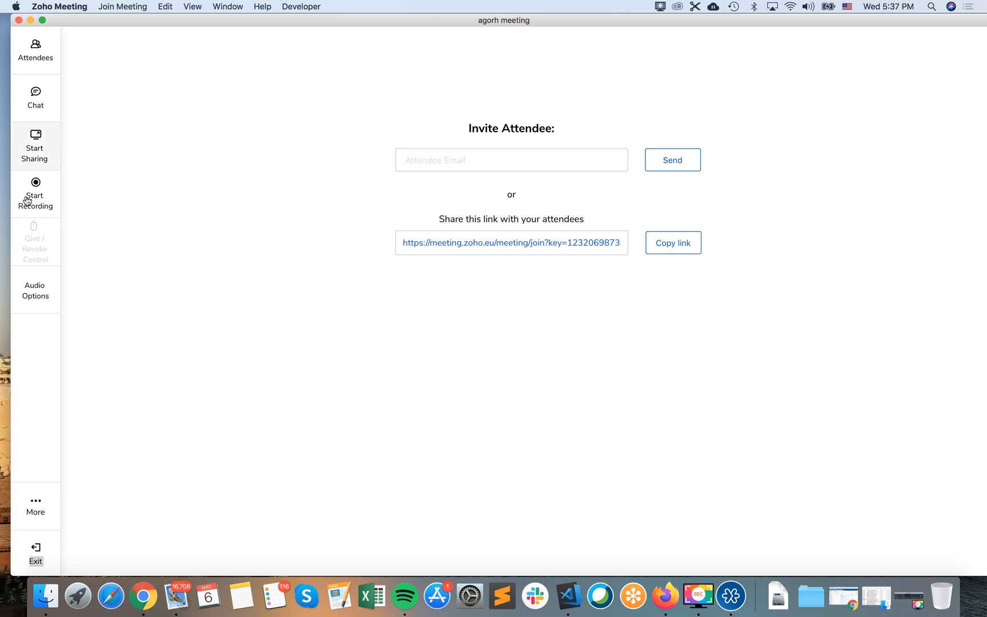
mouse_move(56, 183)
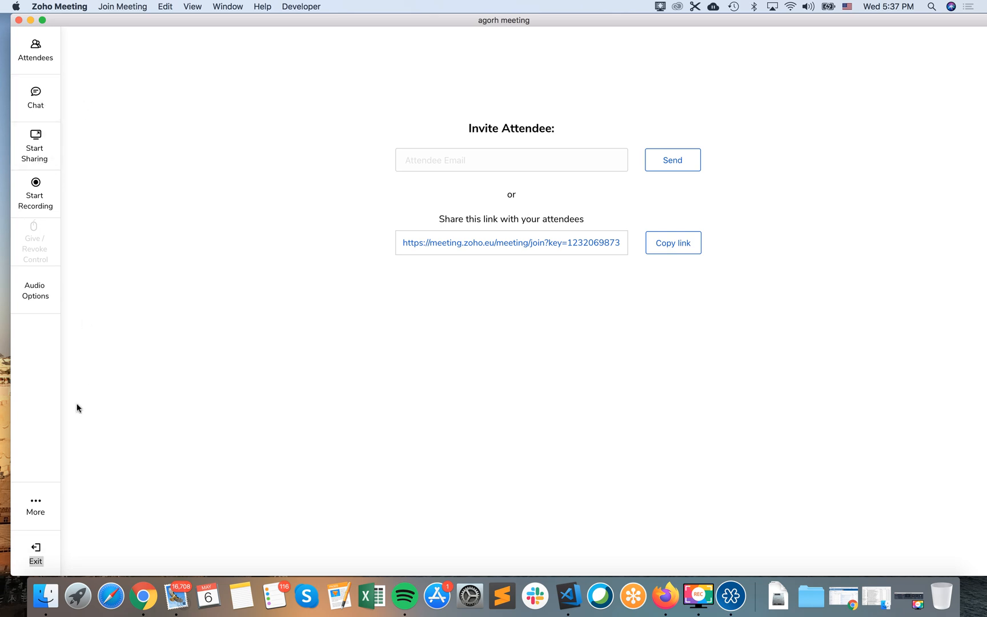
mouse_move(449, 358)
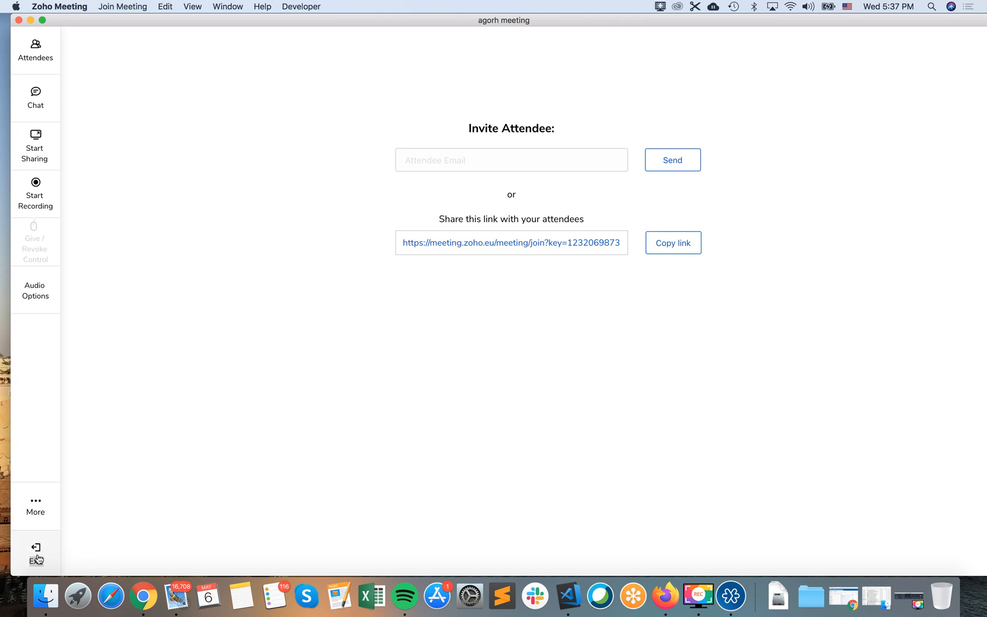
Step: Exit and end the meeting for everyone, then close the post-meeting Chrome tab
click(35, 550)
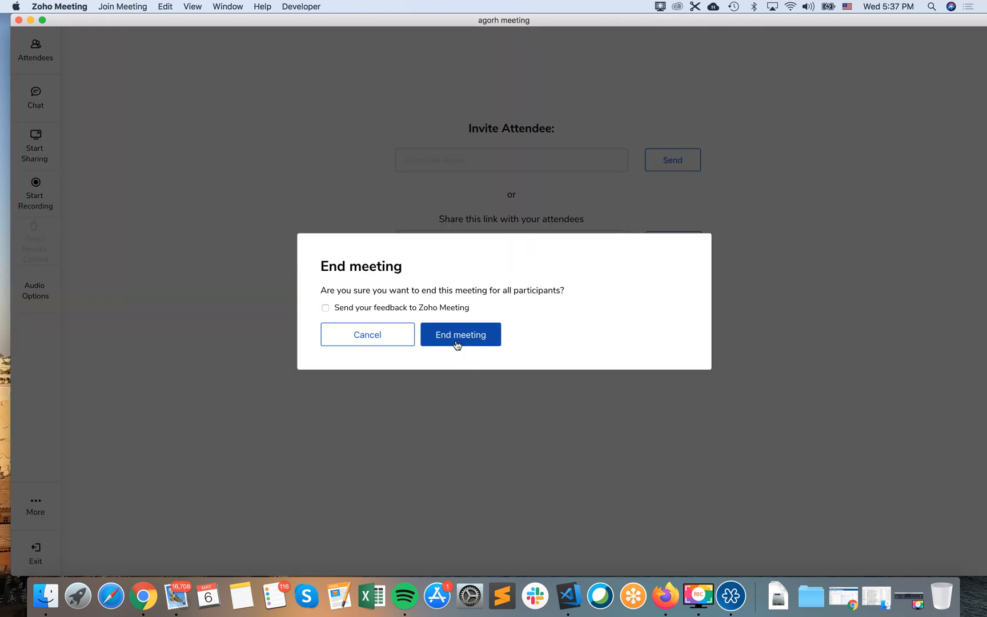
click(460, 334)
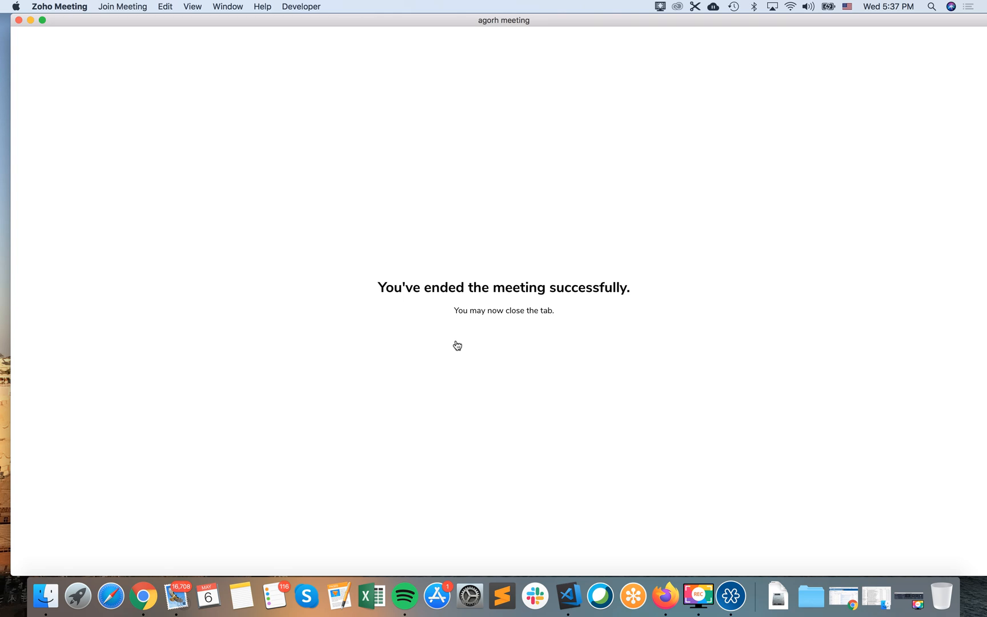
mouse_move(96, 74)
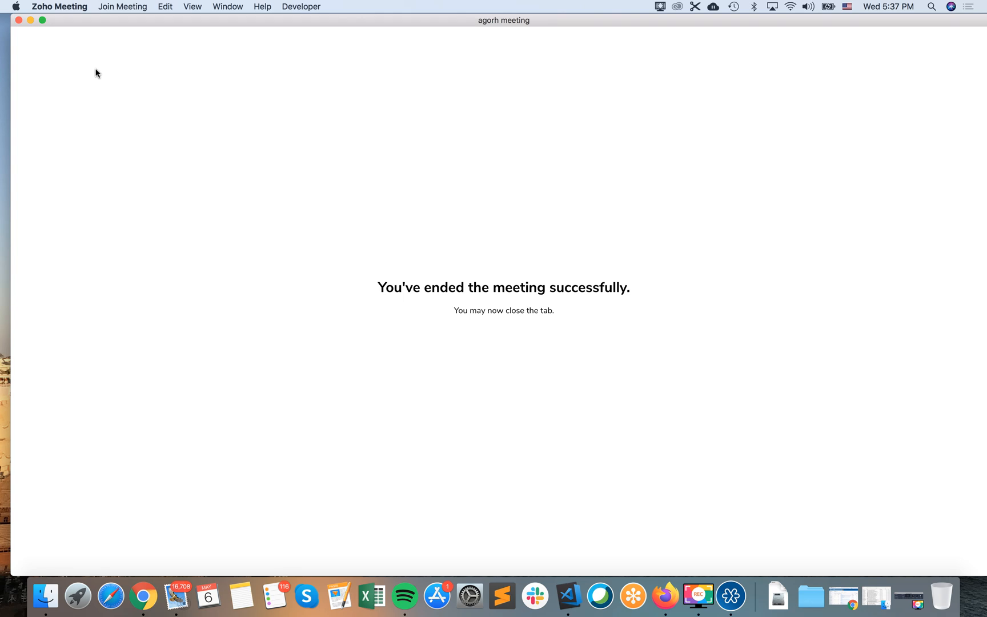
mouse_move(18, 20)
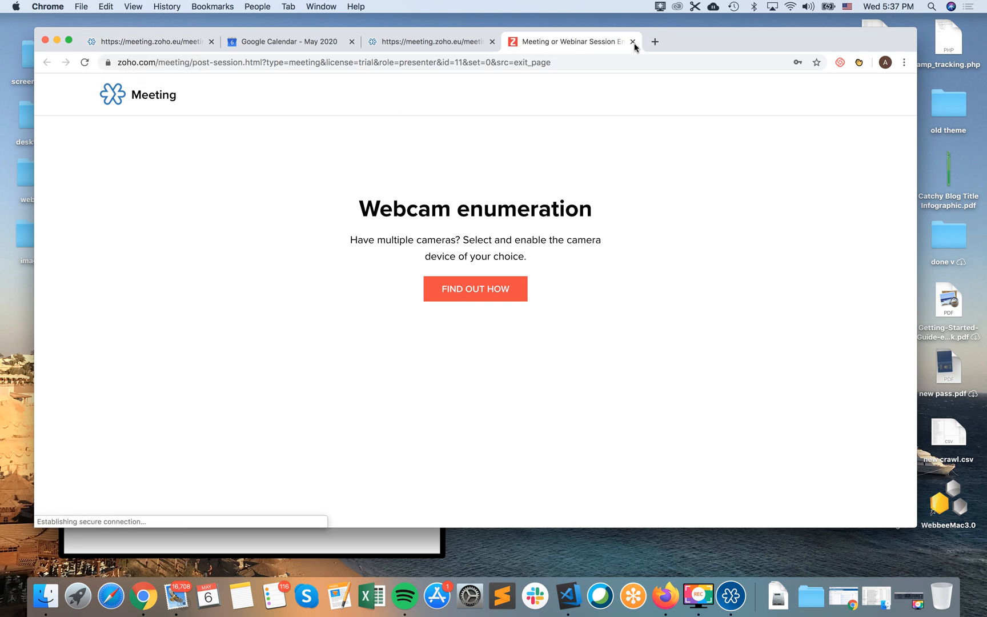
click(632, 41)
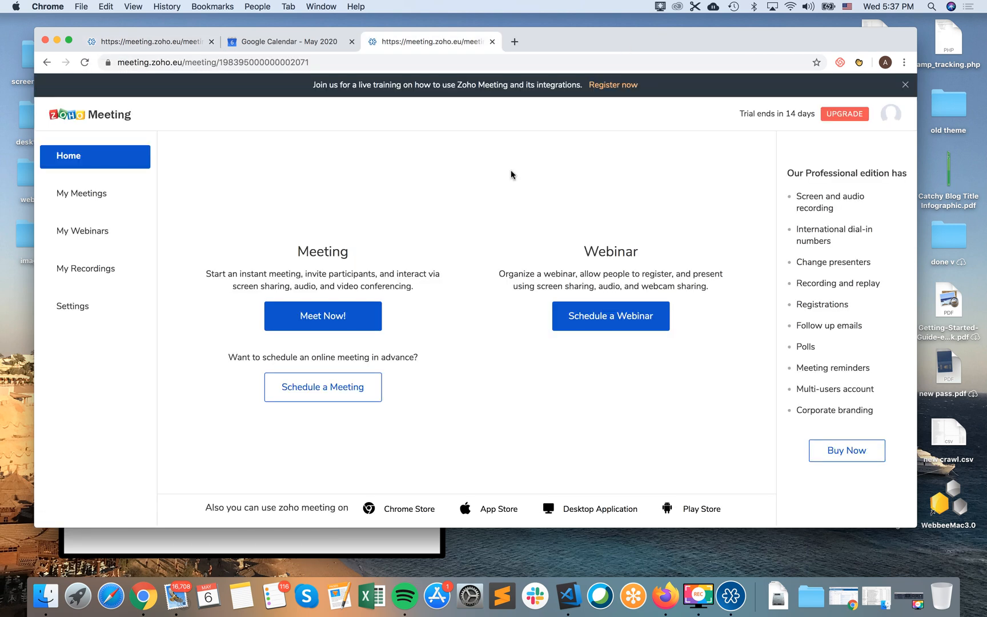